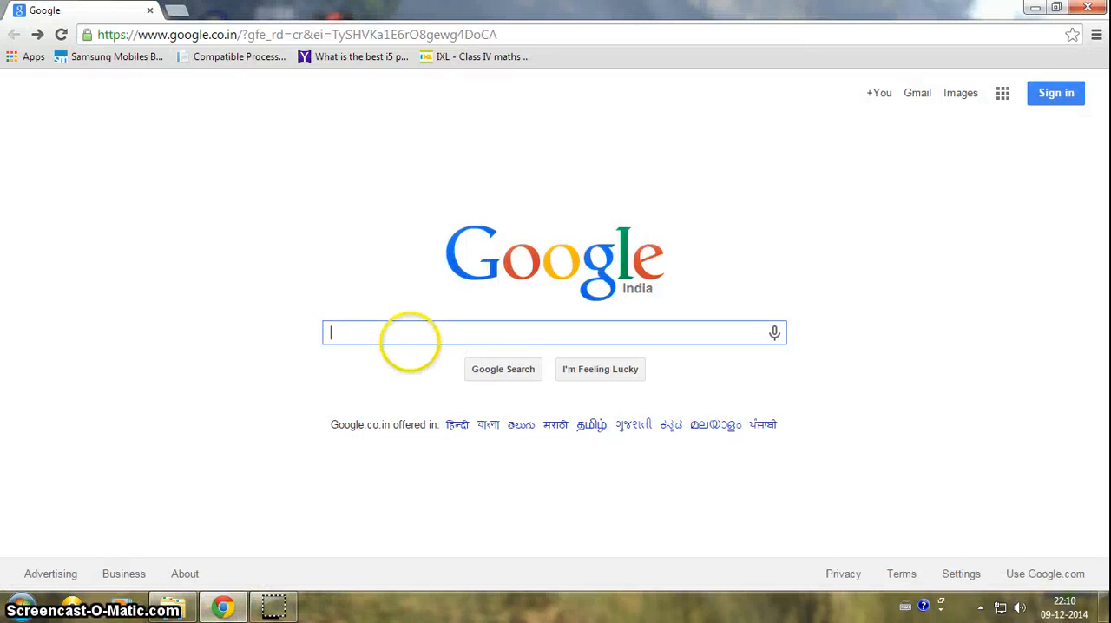
Step: Search Google for 'litecam hd kickass torrent' to list torrent download pages
{"action": "type", "text": "litecam hd kickass"}
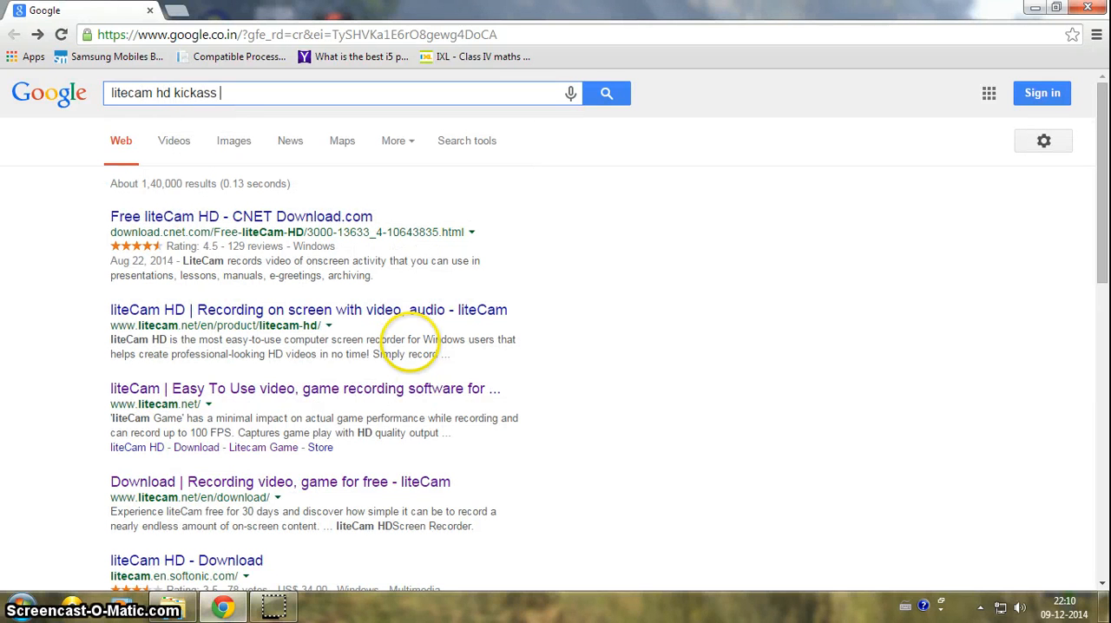
{"action": "type", "text": "tio"}
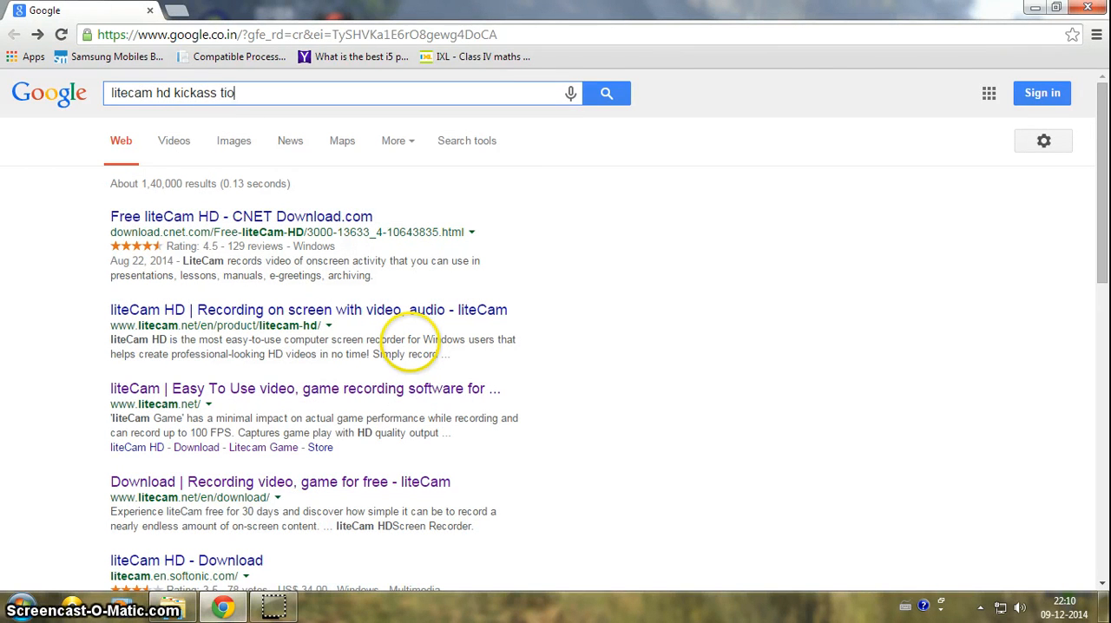
{"action": "key", "text": "Backspace"}
{"action": "type", "text": "rrent"}
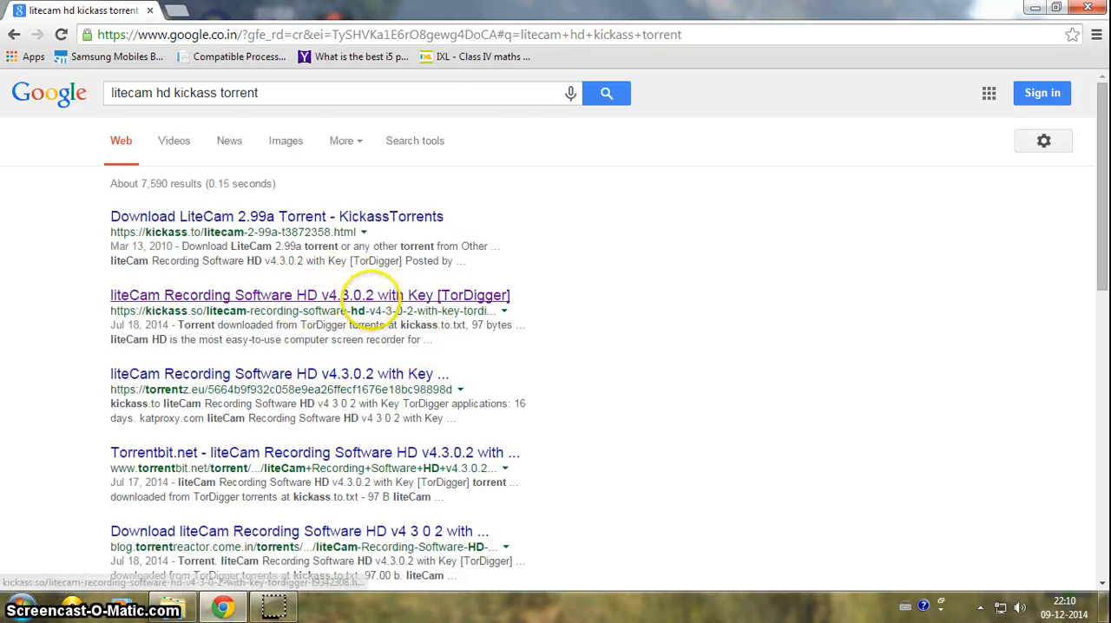
Step: View the KickassTorrents page for liteCam Recording Software HD v4.3.0.2 with Key
{"action": "left_click", "coordinate": [309, 295]}
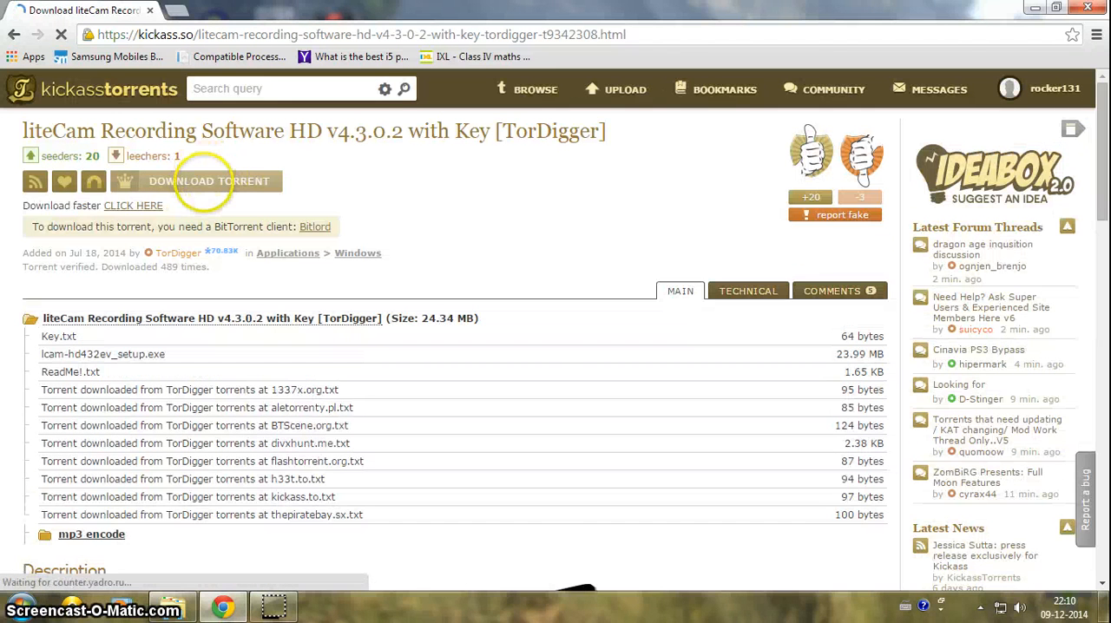
{"action": "scroll", "scroll_direction": "down", "scroll_amount": 3}
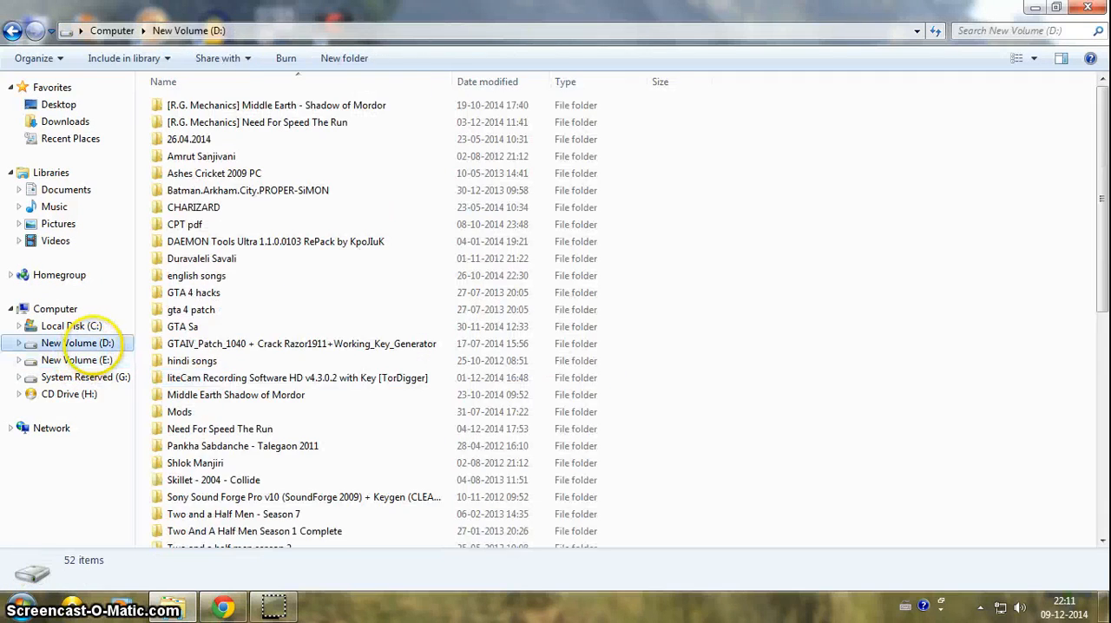
Step: Copy lame_enc.dll from the mp3 encode subfolder of the downloaded liteCam folder on drive D
{"action": "double_click", "coordinate": [298, 377]}
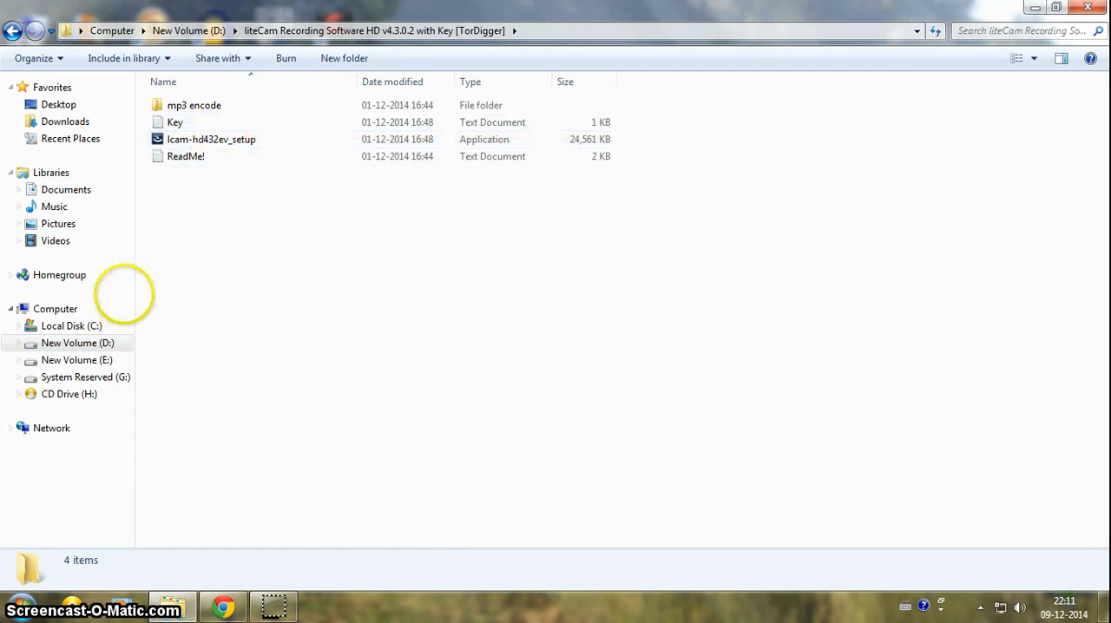
{"action": "left_click", "coordinate": [212, 139]}
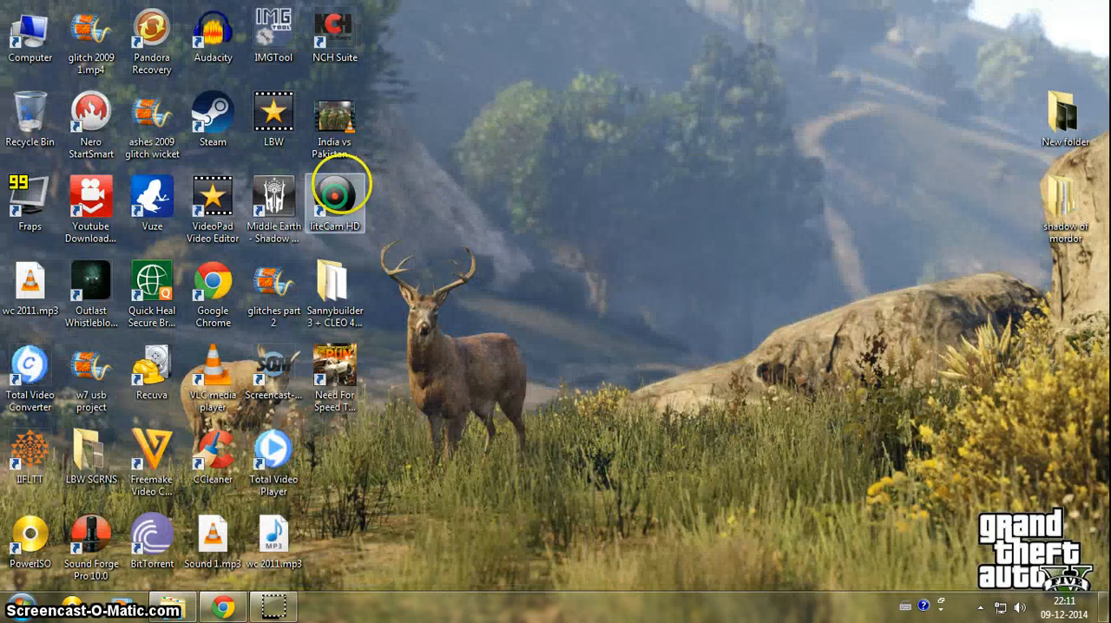
{"action": "double_click", "coordinate": [337, 189]}
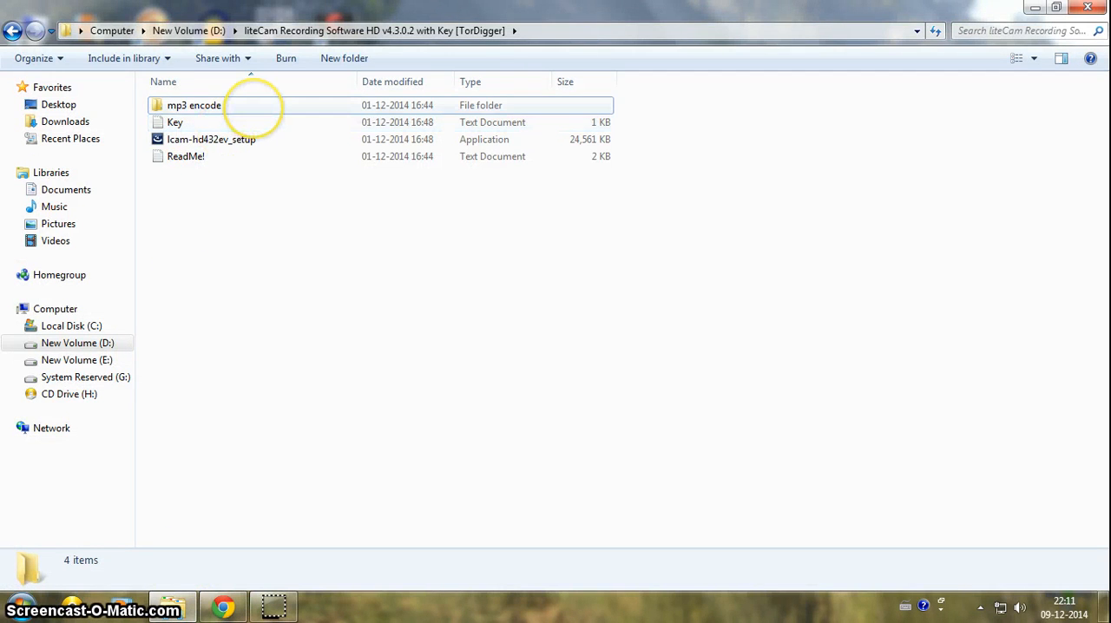
{"action": "double_click", "coordinate": [194, 104]}
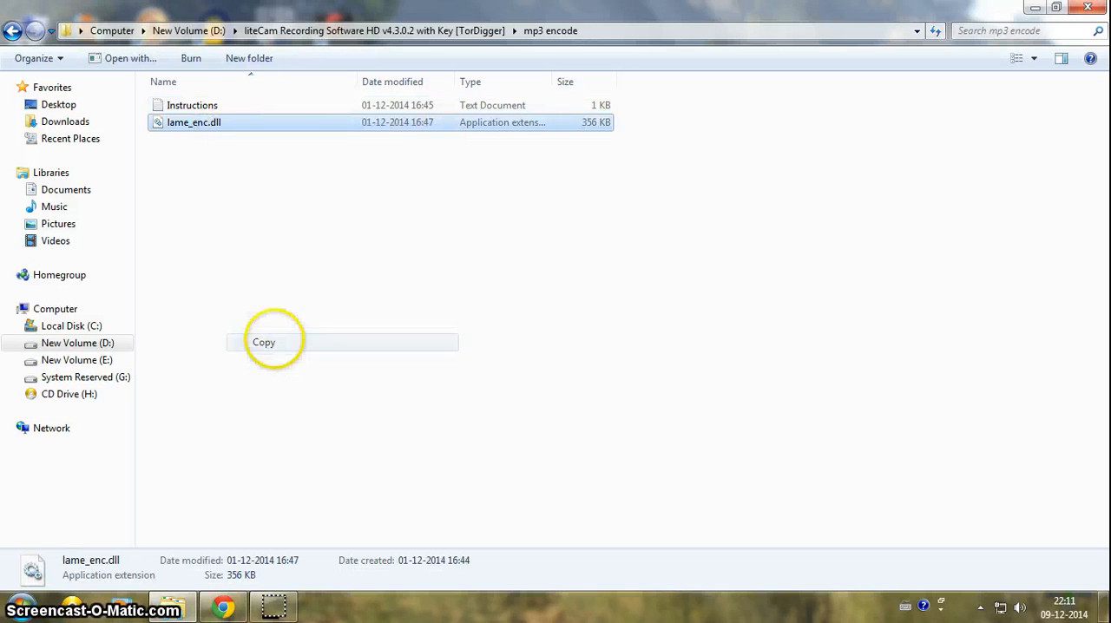
{"action": "left_click", "coordinate": [77, 361]}
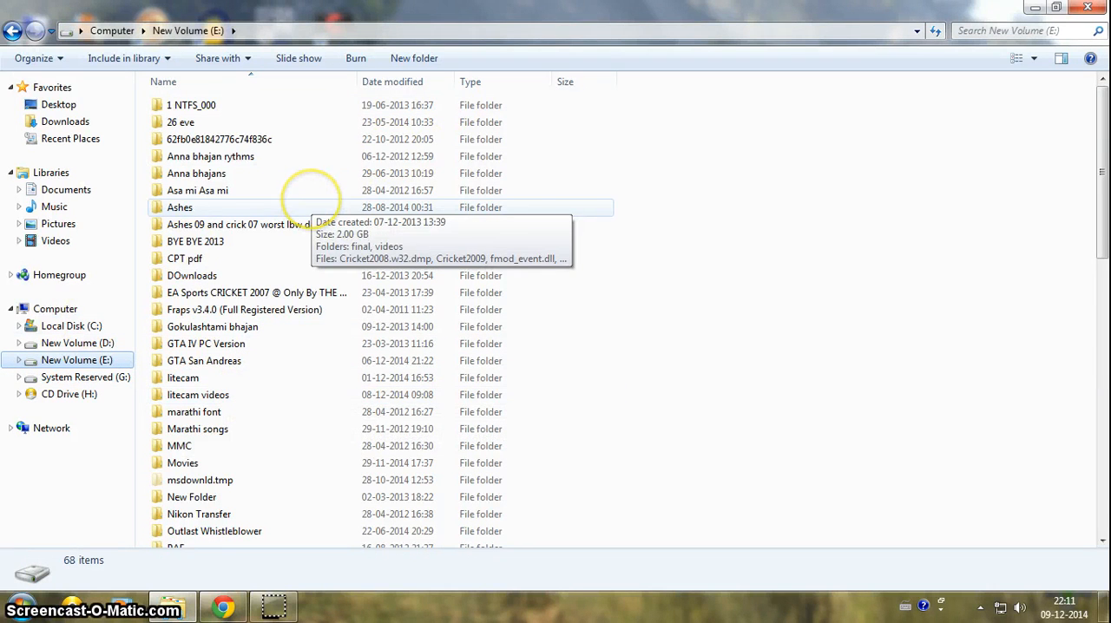
{"action": "mouse_move", "coordinate": [195, 411]}
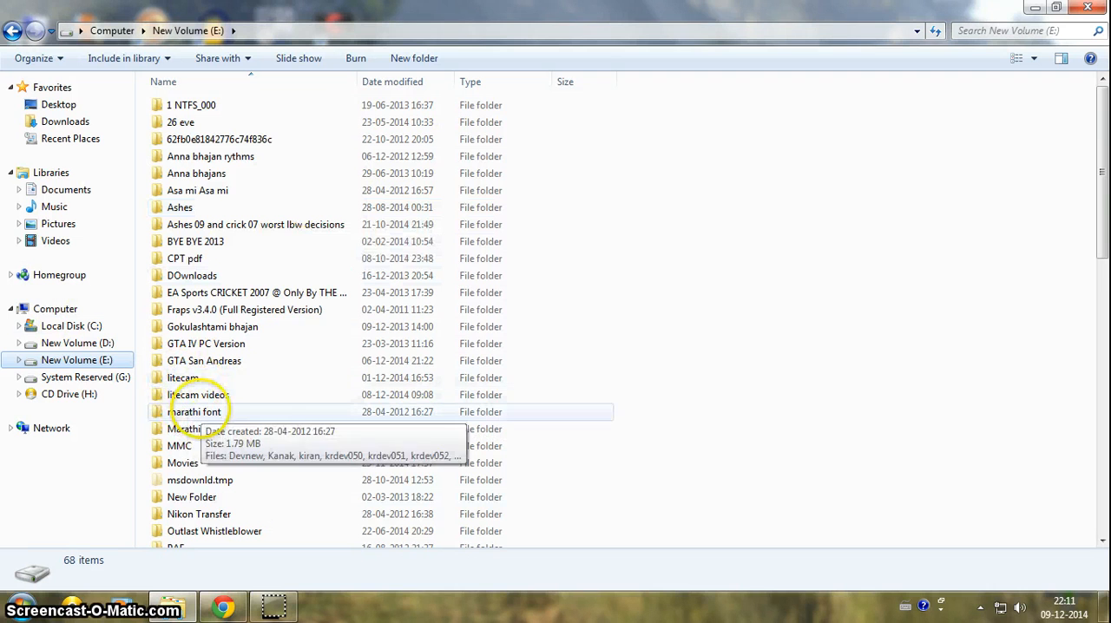
Step: Enter the liteCam folder on New Volume (E:)
{"action": "double_click", "coordinate": [183, 377]}
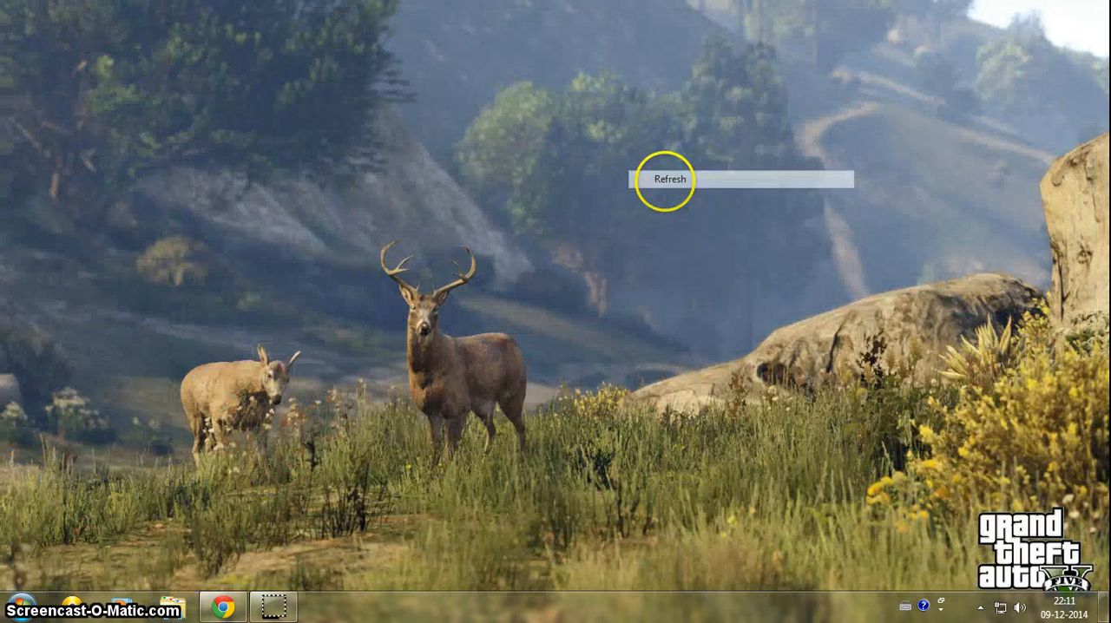
Step: Refresh the desktop from its right-click menu
{"action": "left_click", "coordinate": [668, 178]}
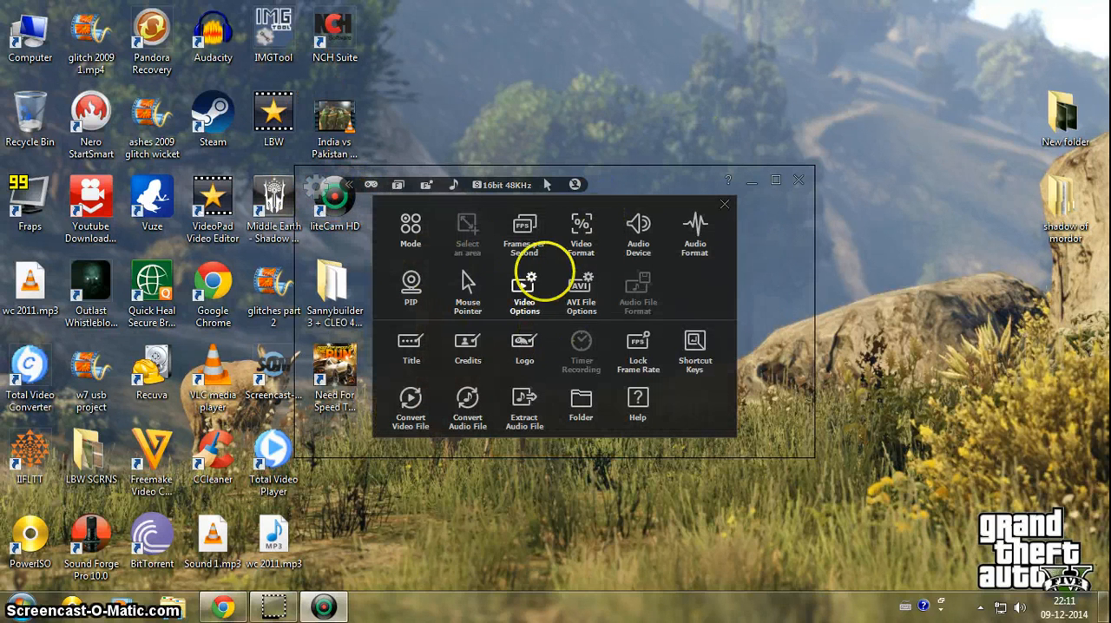
{"action": "mouse_move", "coordinate": [524, 229]}
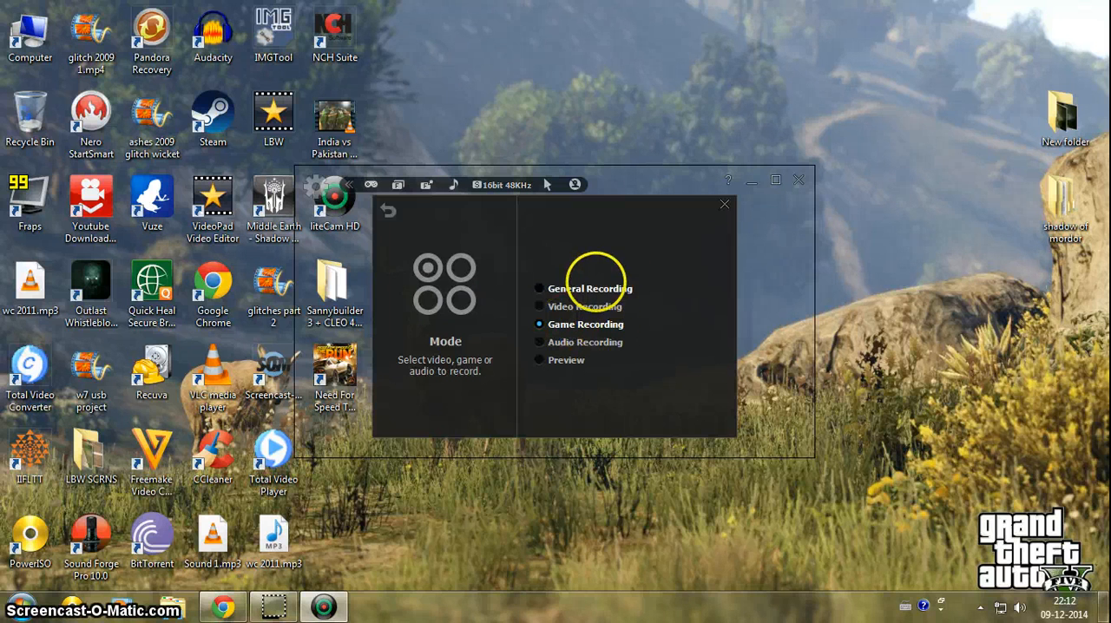
Step: Choose Game Recording as the liteCam HD recording mode
{"action": "left_click", "coordinate": [585, 323]}
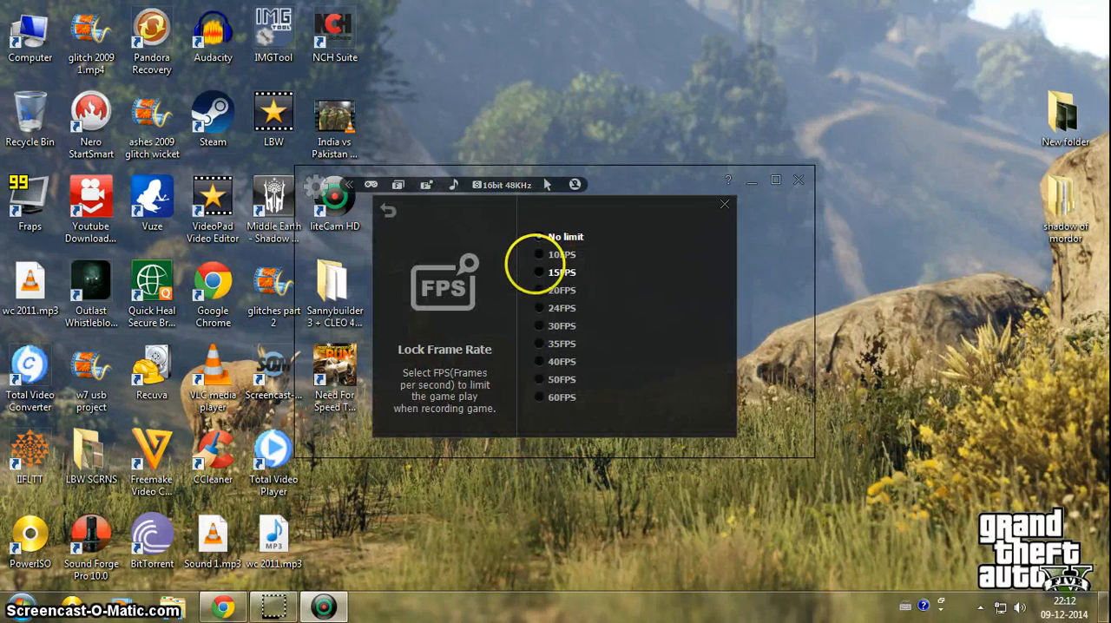
Step: Keep Lock Frame Rate at No limit and return to the game recording hotkey screen
{"action": "left_click", "coordinate": [538, 236]}
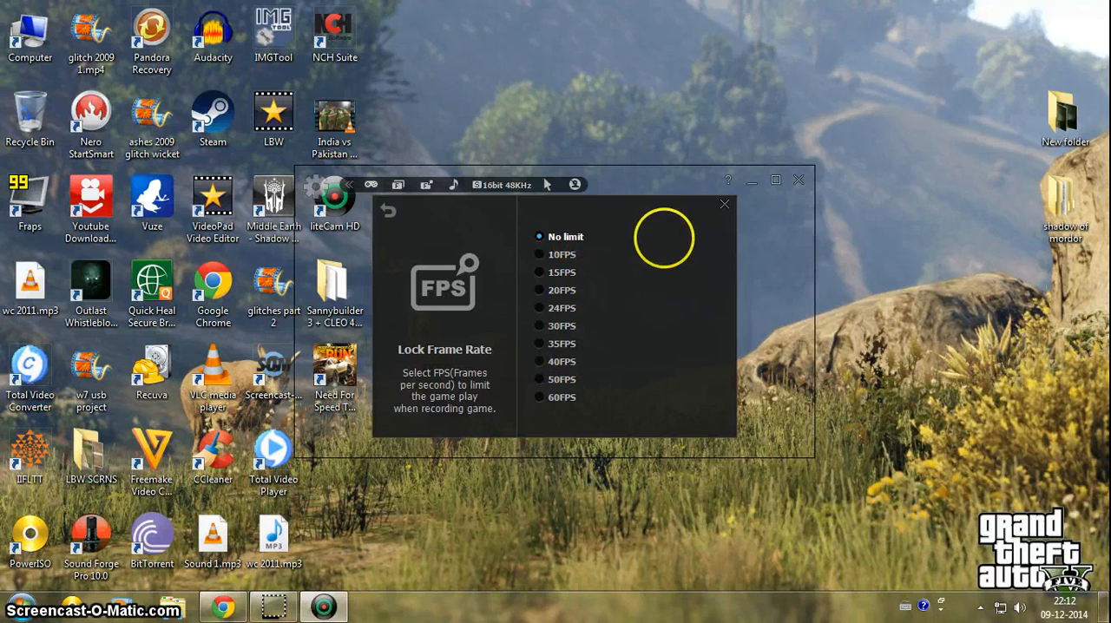
{"action": "left_click", "coordinate": [372, 184]}
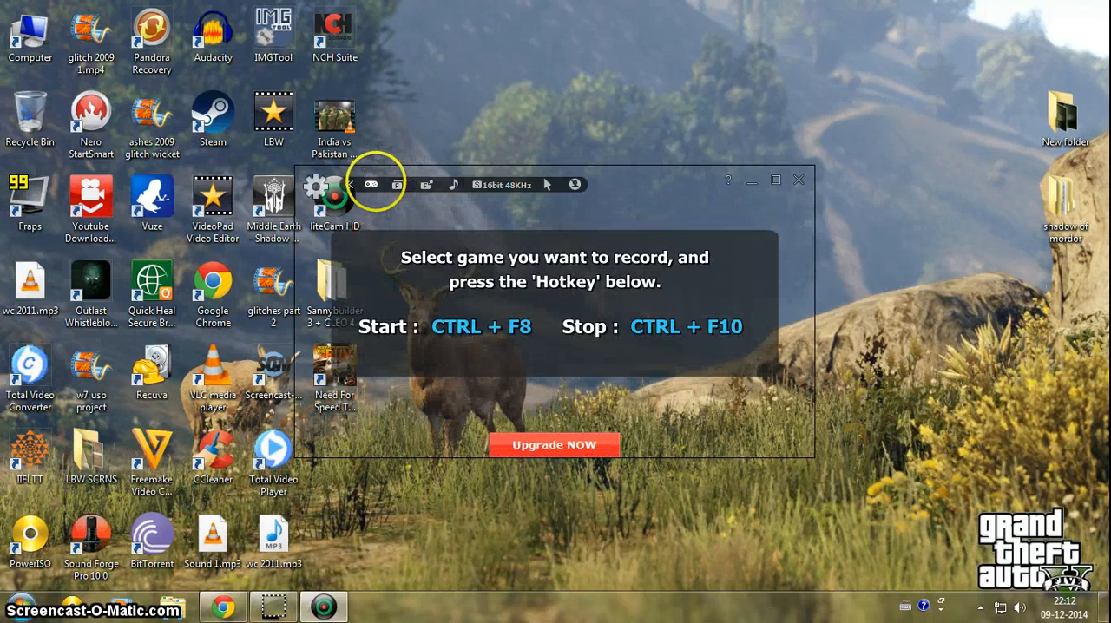